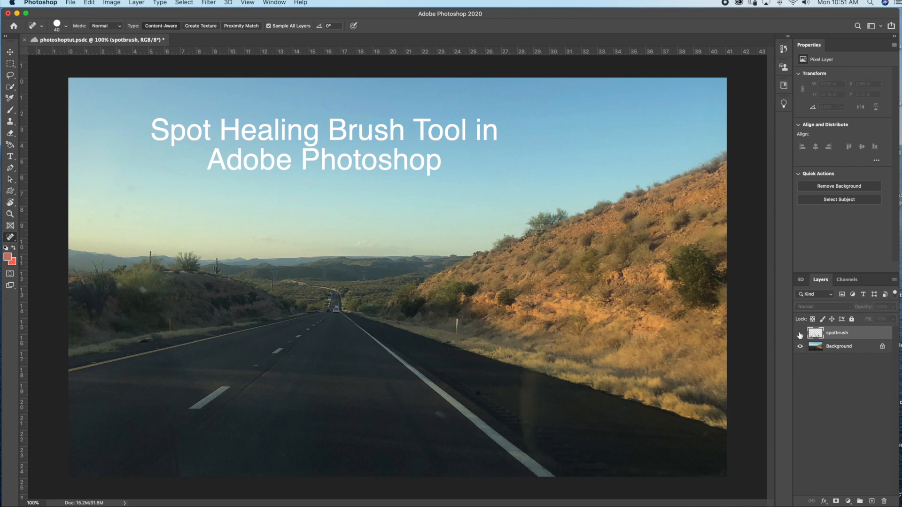
- Delete the leftover spotbrush layer so only the road photo's Background layer remains
click(800, 332)
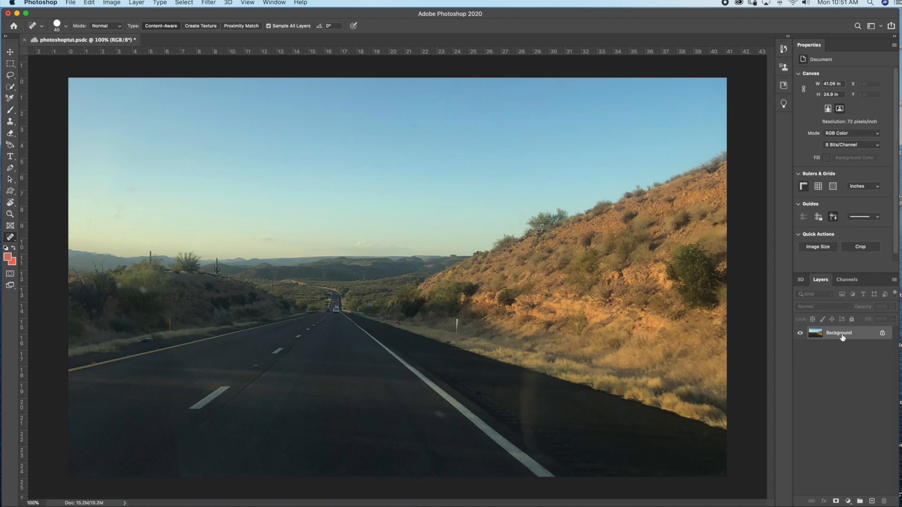
mouse_move(839, 333)
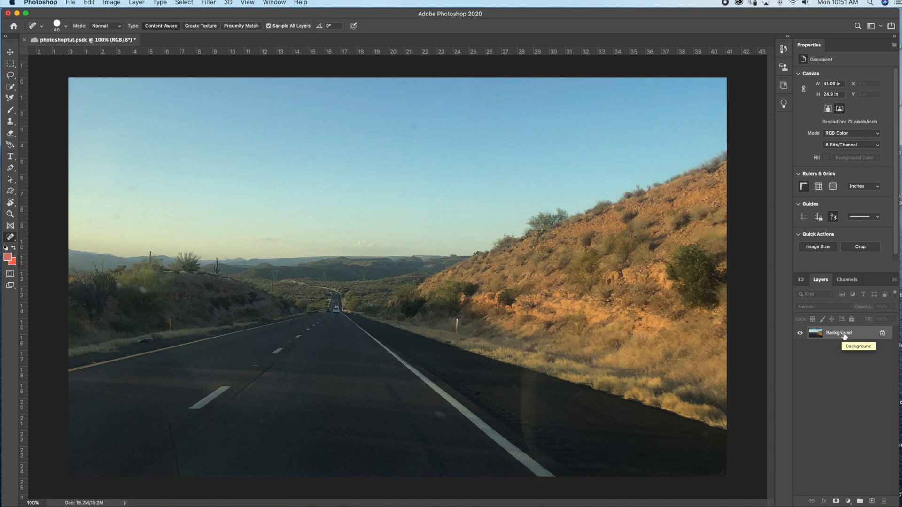
- Add an empty layer named 'spothealingbrush' above the road photo's Background layer
click(10, 52)
text(spothealingbrush)
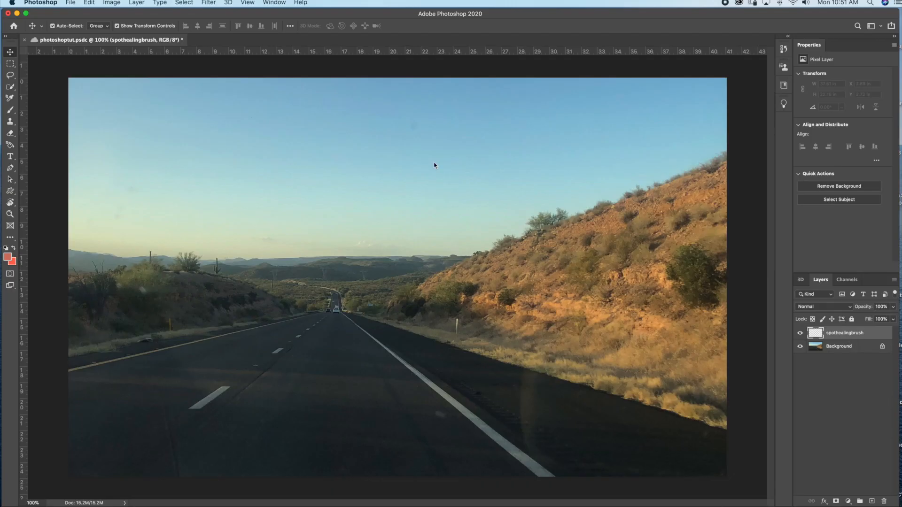
click(136, 3)
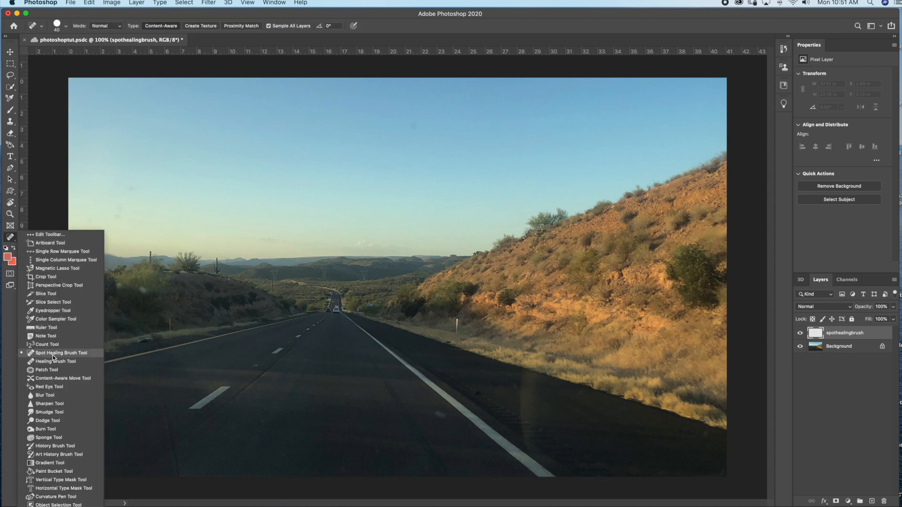
- Make the Spot Healing Brush the active tool, searching 'spo' to locate it
click(60, 353)
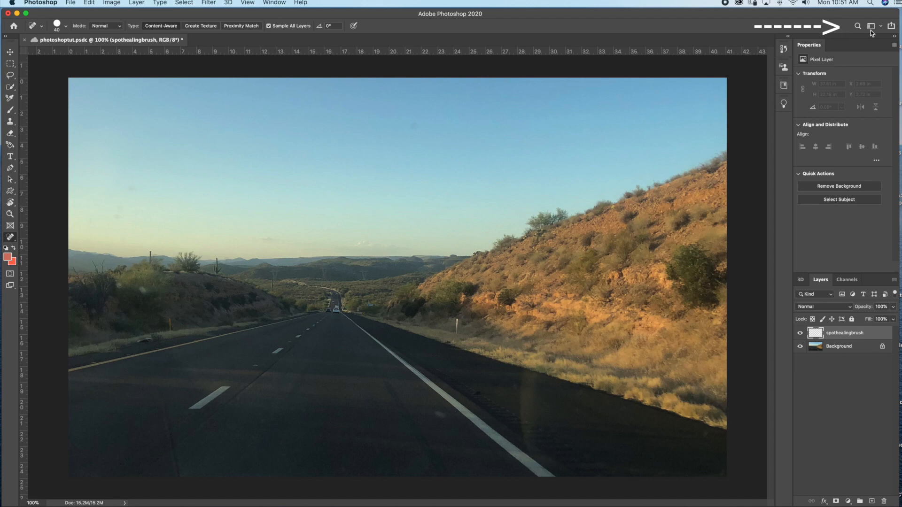
click(856, 26)
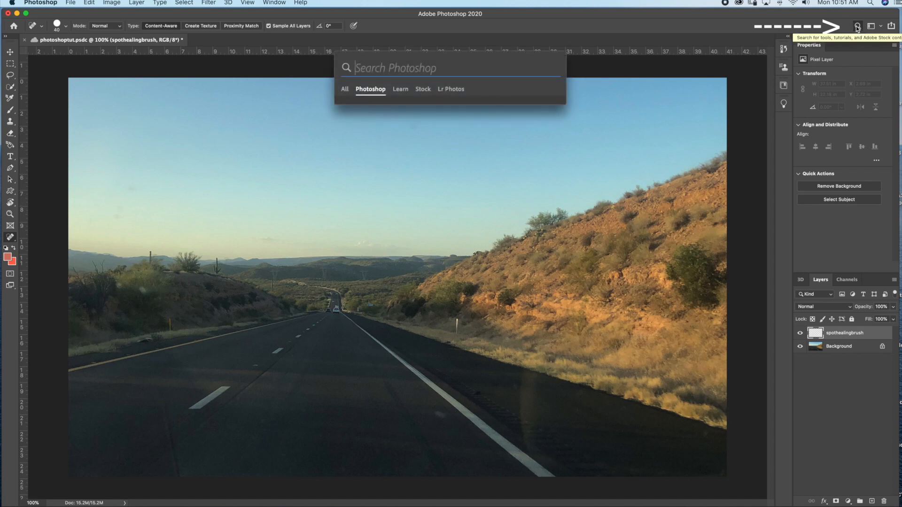
text(spot)
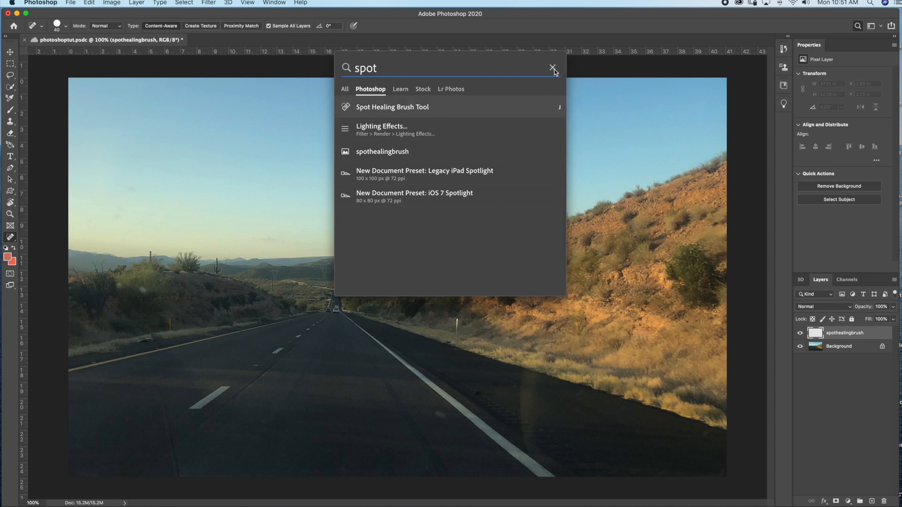
click(552, 68)
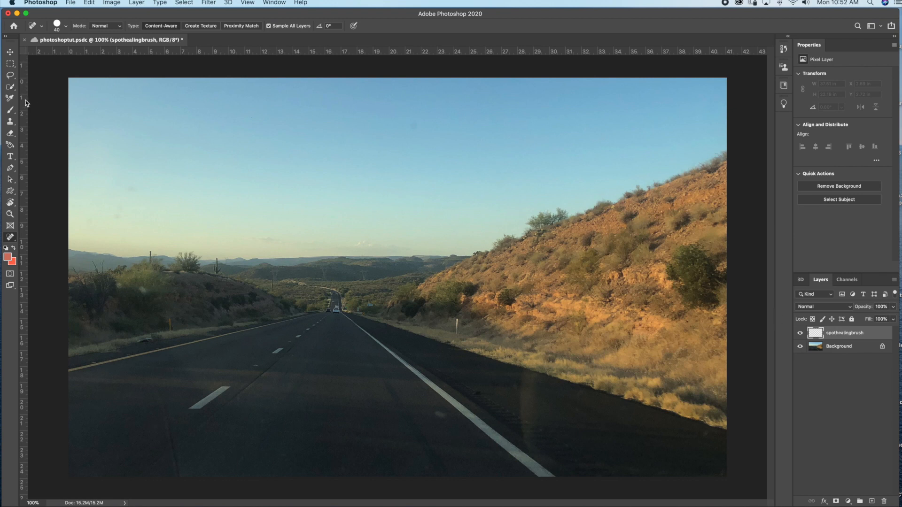
click(57, 26)
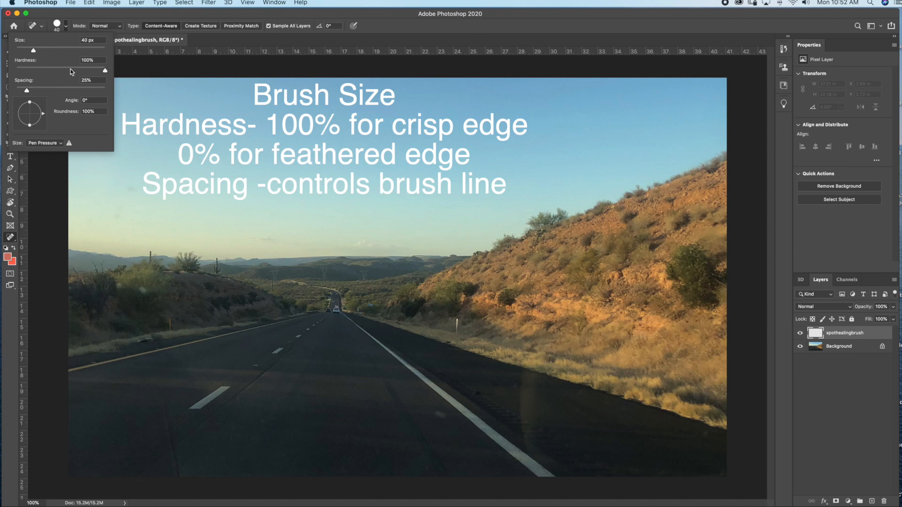
mouse_move(69, 92)
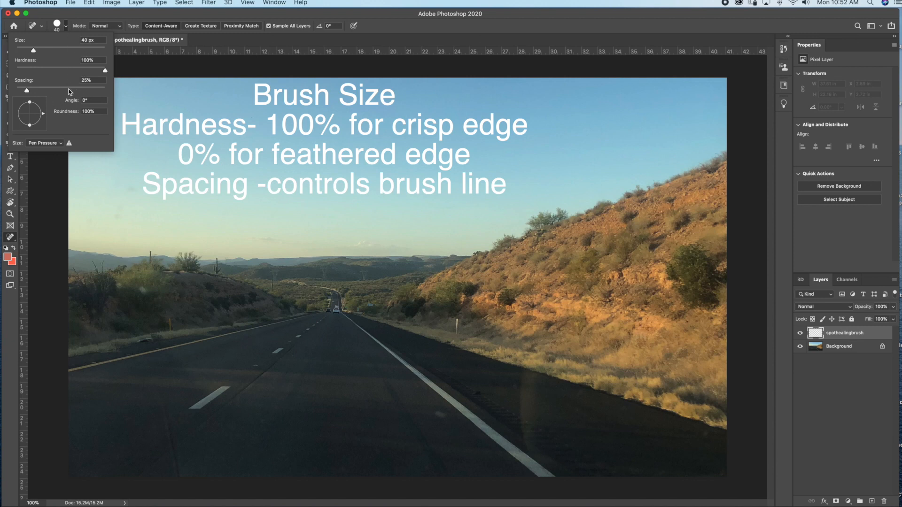
mouse_move(64, 30)
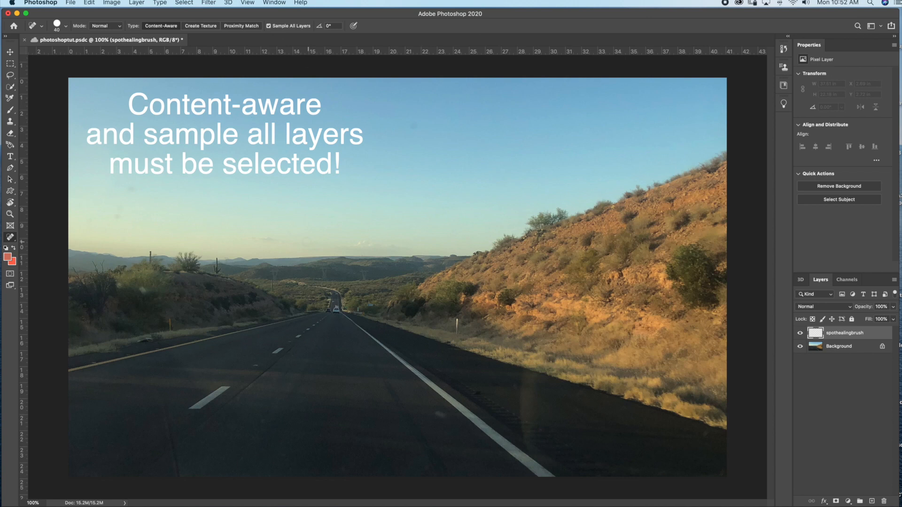
mouse_move(374, 399)
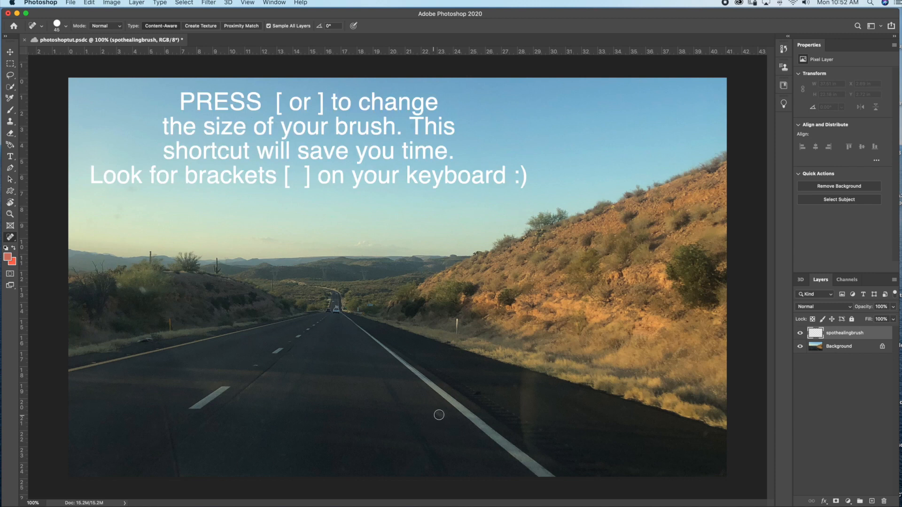
- Resize the Spot Healing Brush to 80 px using the bracket keys
key(])
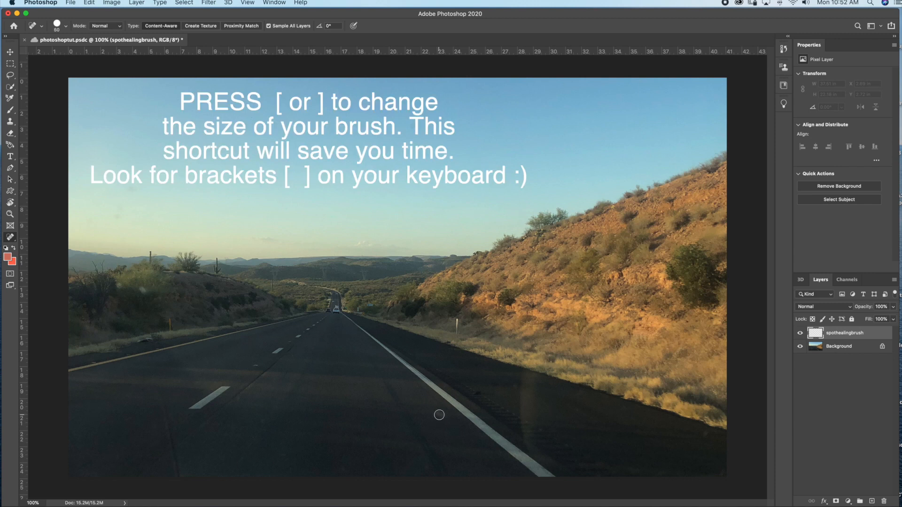
key(])
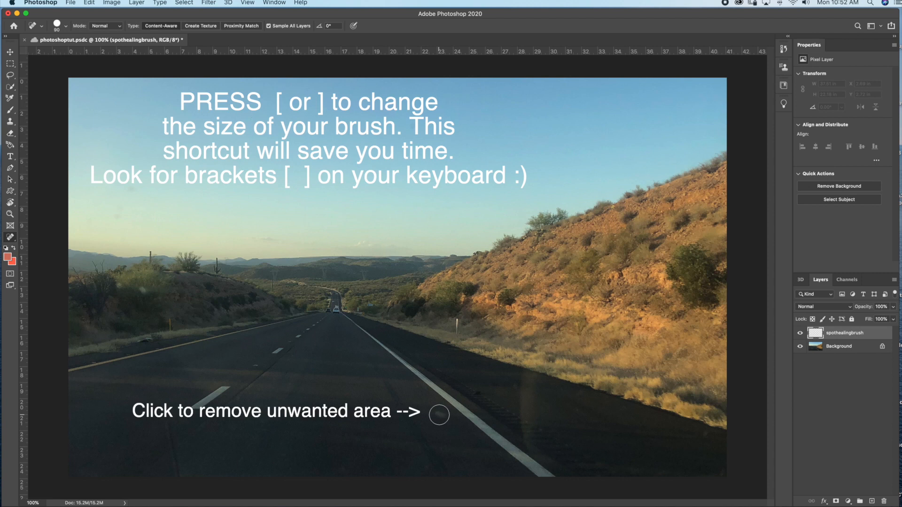
key([)
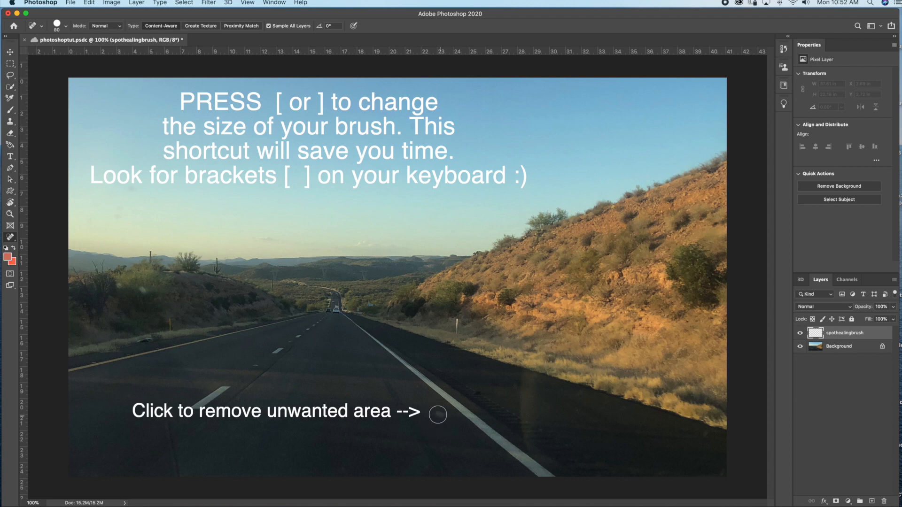
- Heal the dark blemishes on the road surface and the left lane
click(437, 414)
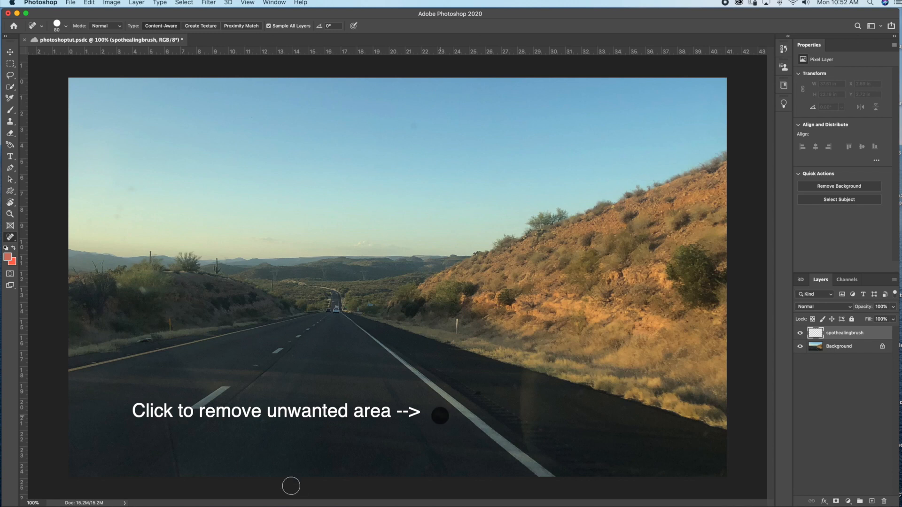
click(439, 416)
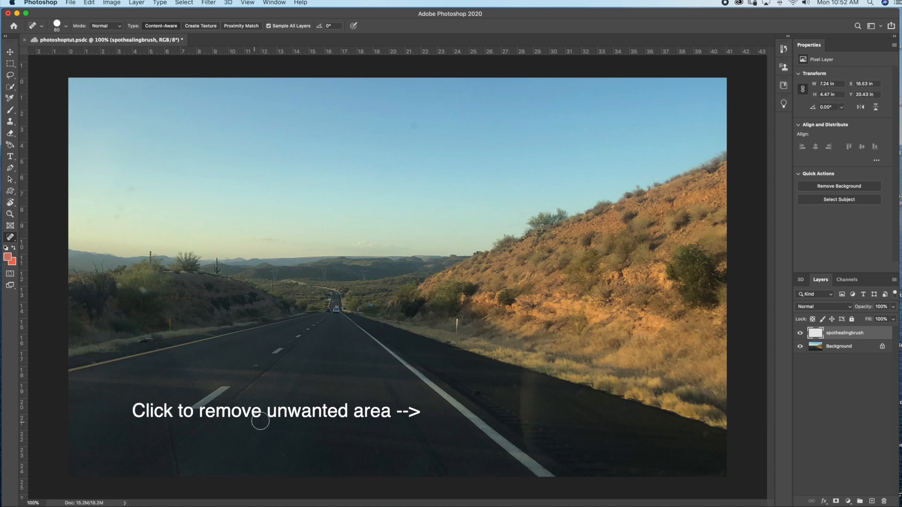
click(283, 459)
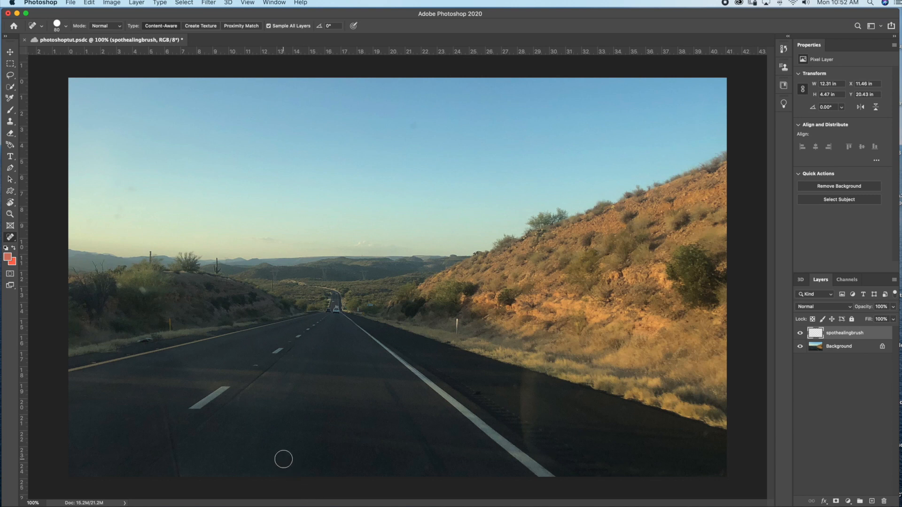
mouse_move(142, 289)
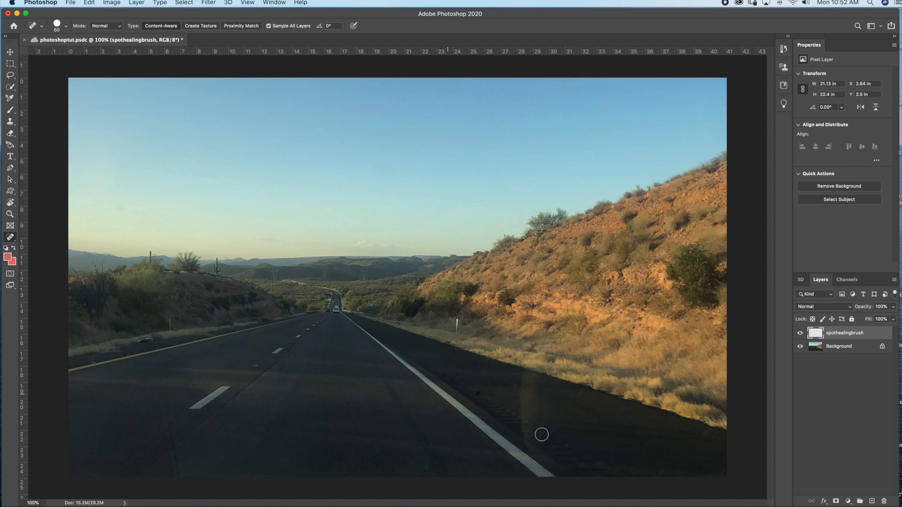
mouse_move(526, 378)
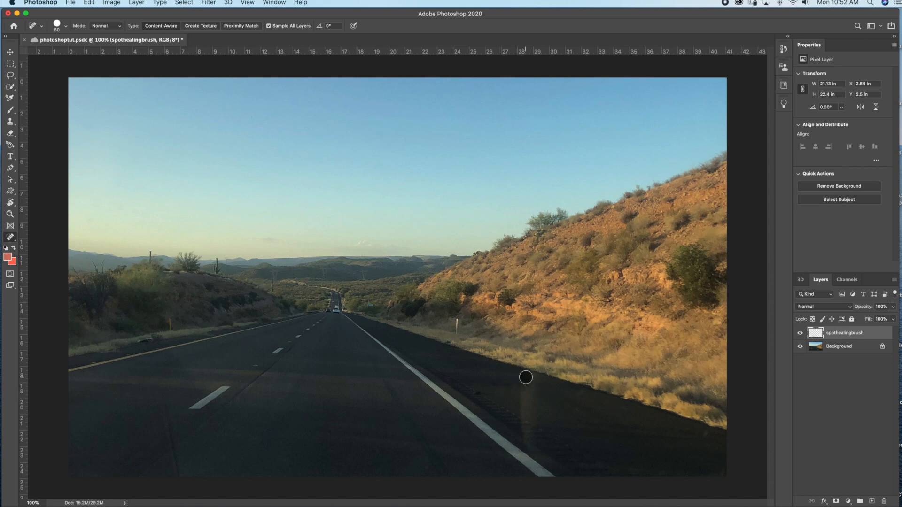
- Heal the blemishes along the road's right edge, then call up Edit > Undo Spot Healing Brush
drag(526, 376, 528, 412)
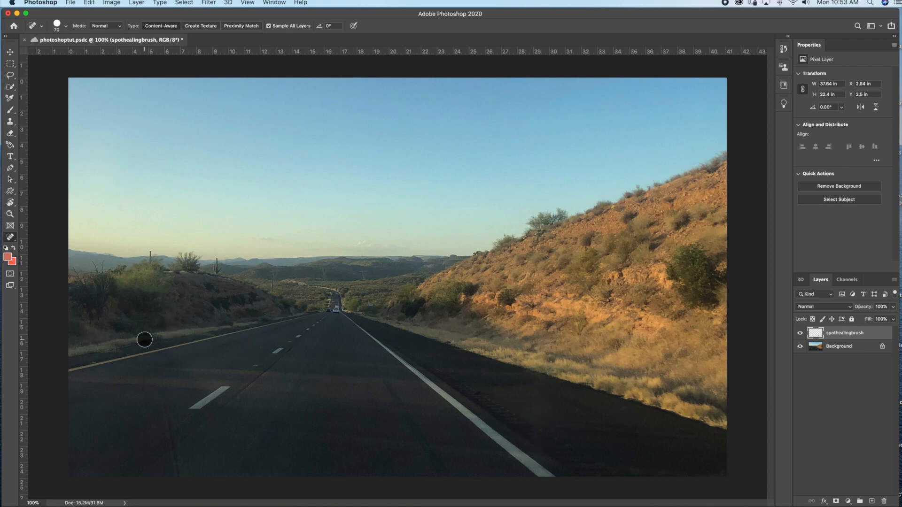
click(89, 2)
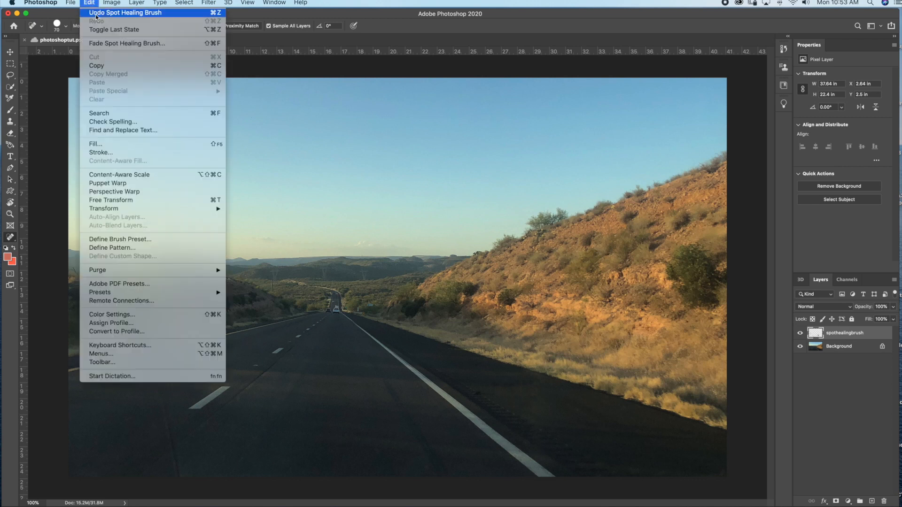